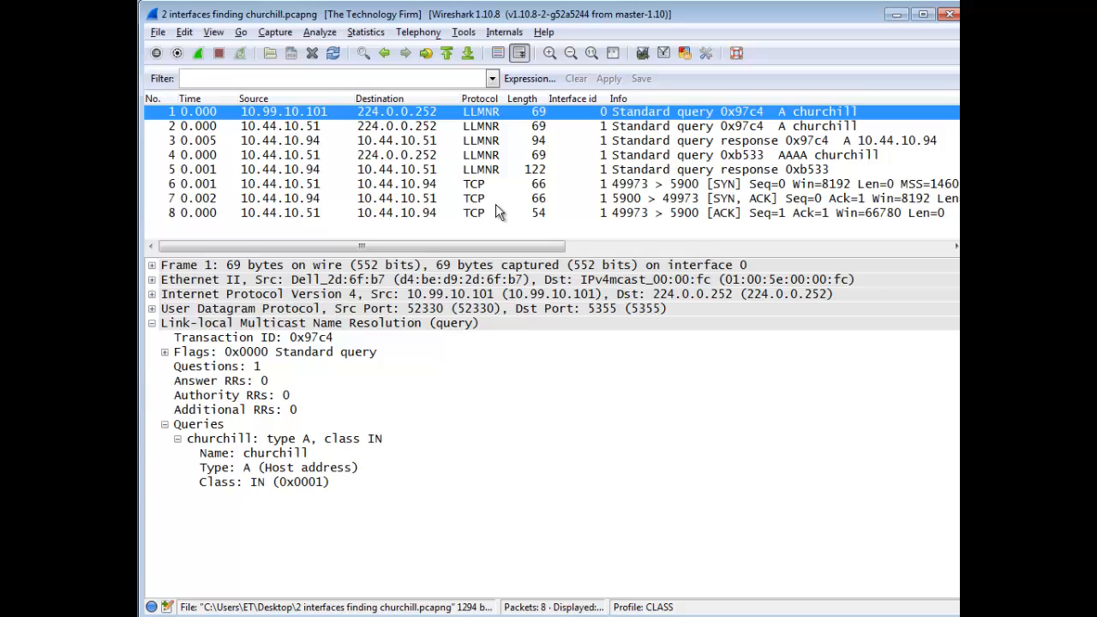
{"action": "mouse_move", "coordinate": [260, 120]}
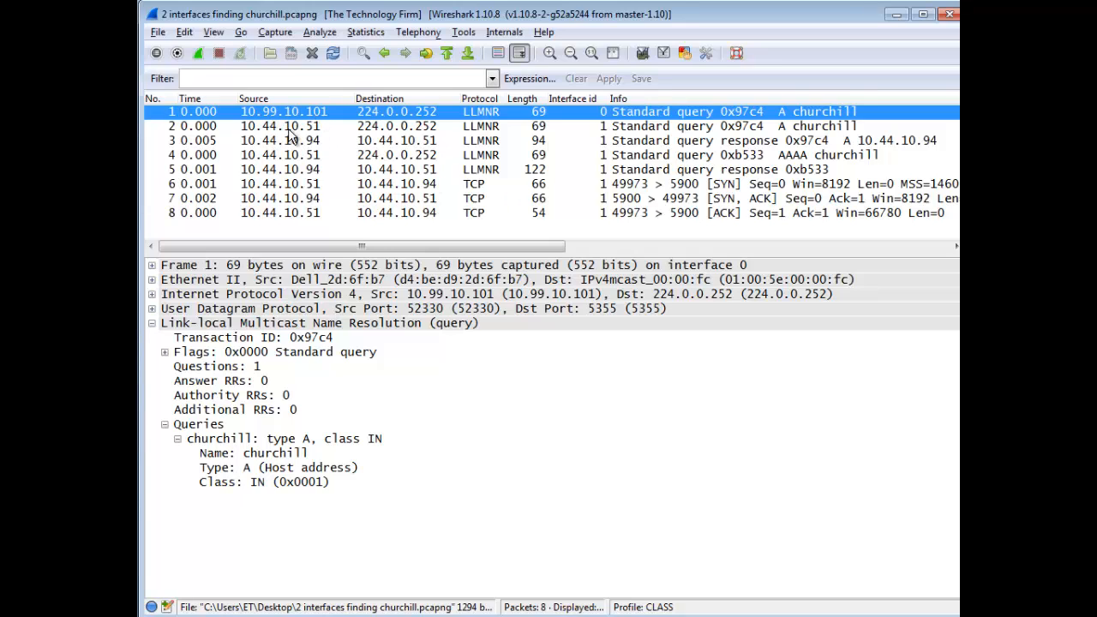
{"action": "mouse_move", "coordinate": [324, 130]}
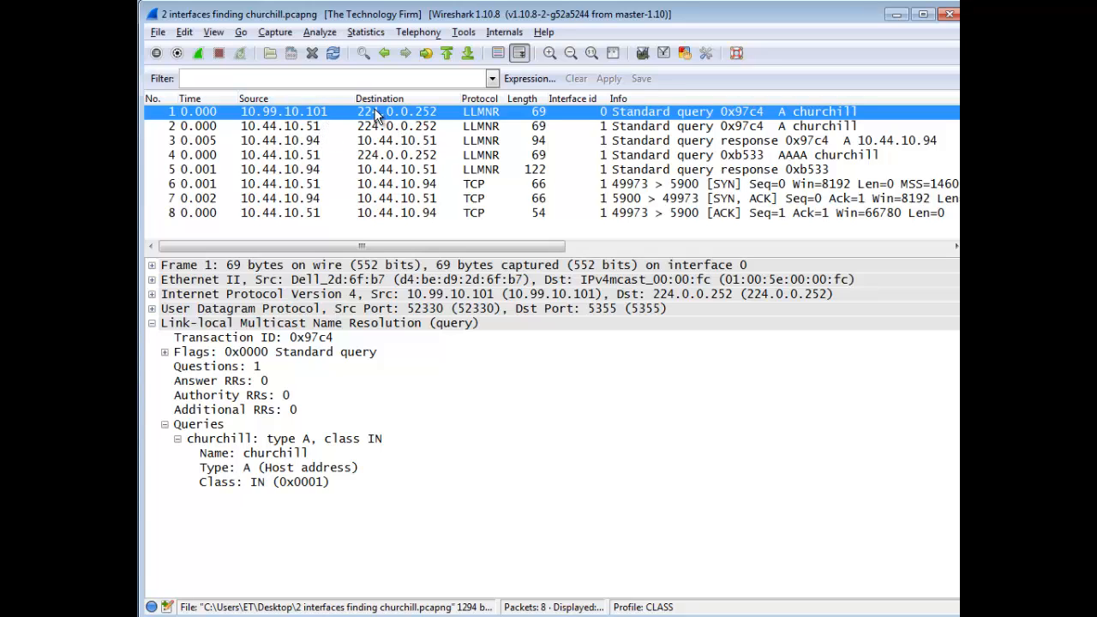
{"action": "mouse_move", "coordinate": [420, 125]}
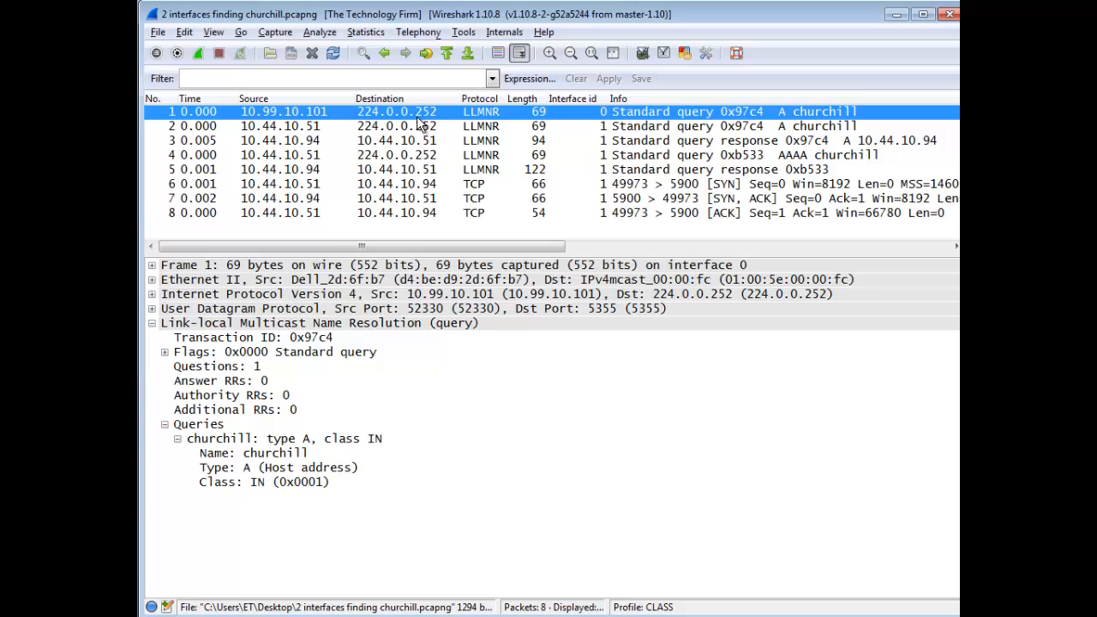
{"action": "mouse_move", "coordinate": [500, 118]}
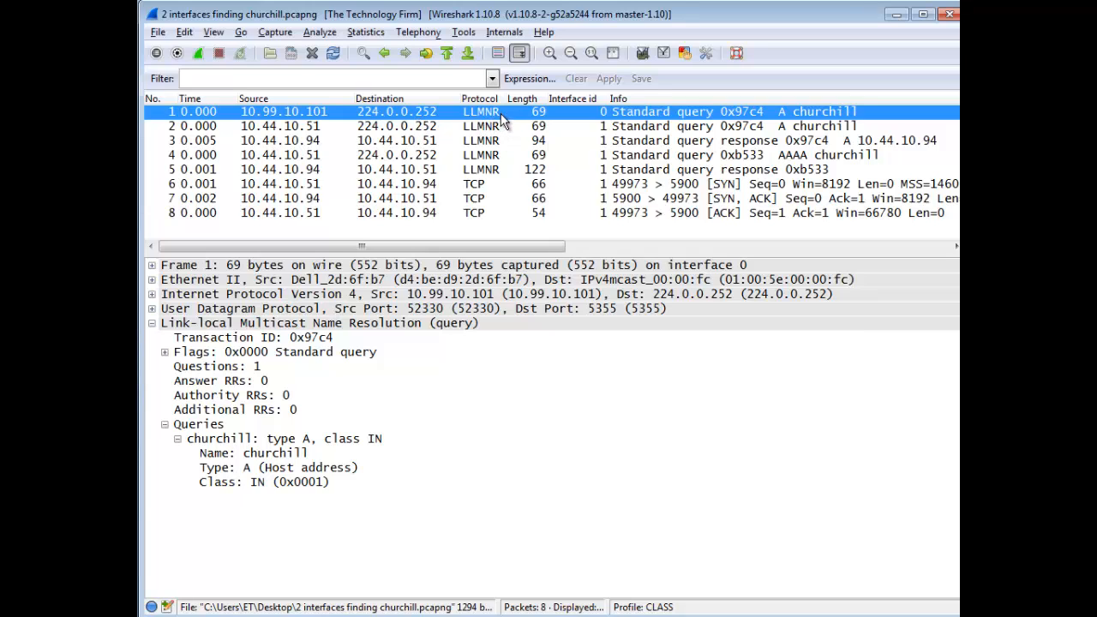
{"action": "mouse_move", "coordinate": [486, 127]}
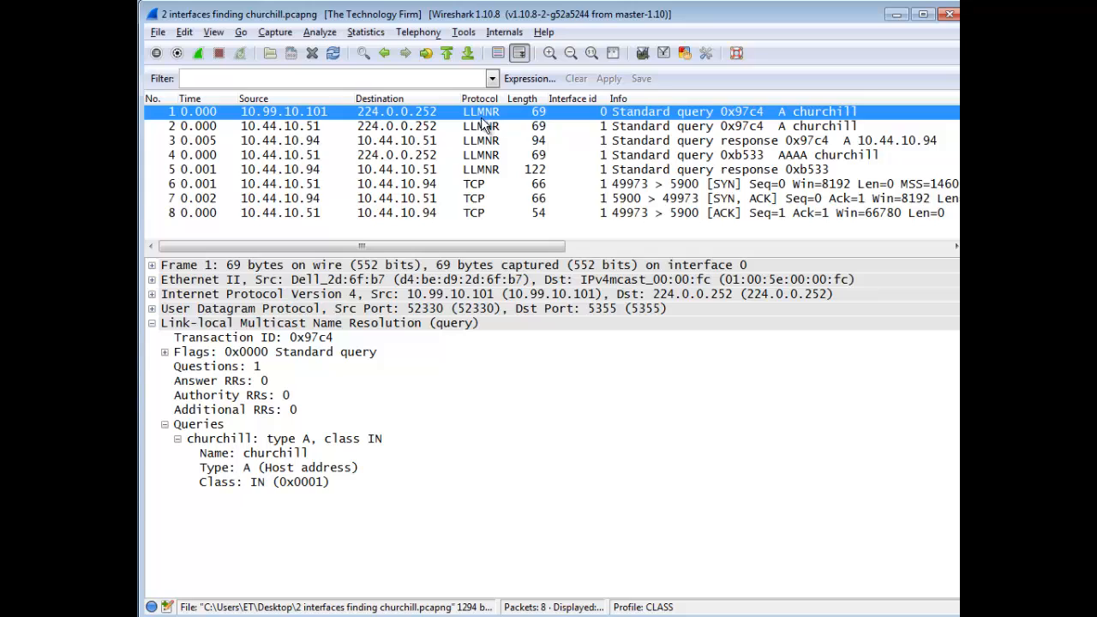
{"action": "mouse_move", "coordinate": [490, 127]}
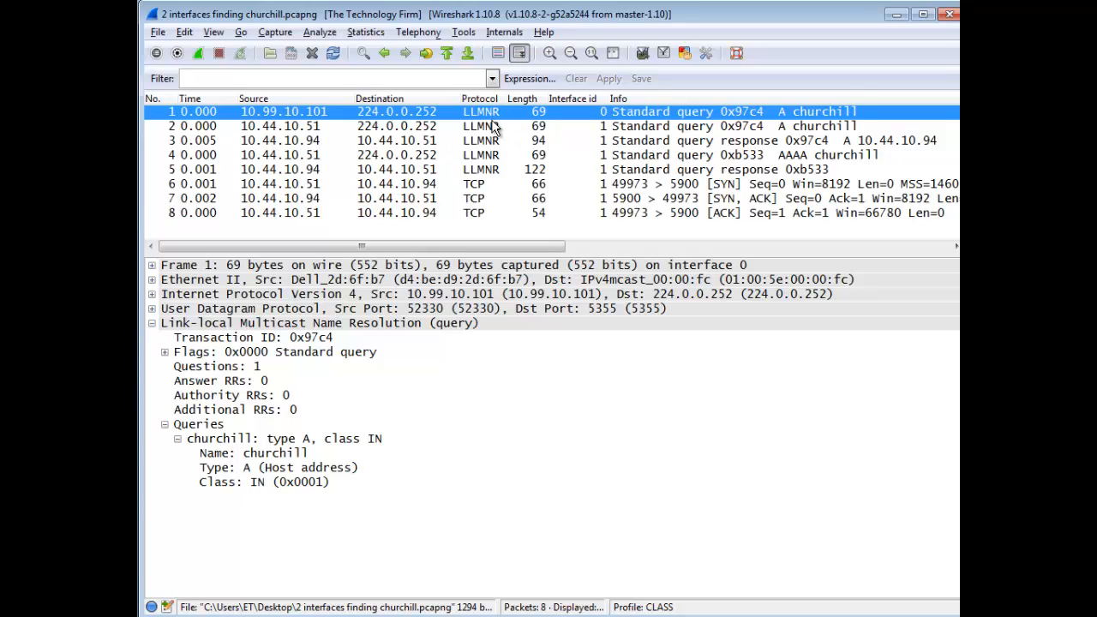
{"action": "mouse_move", "coordinate": [488, 128]}
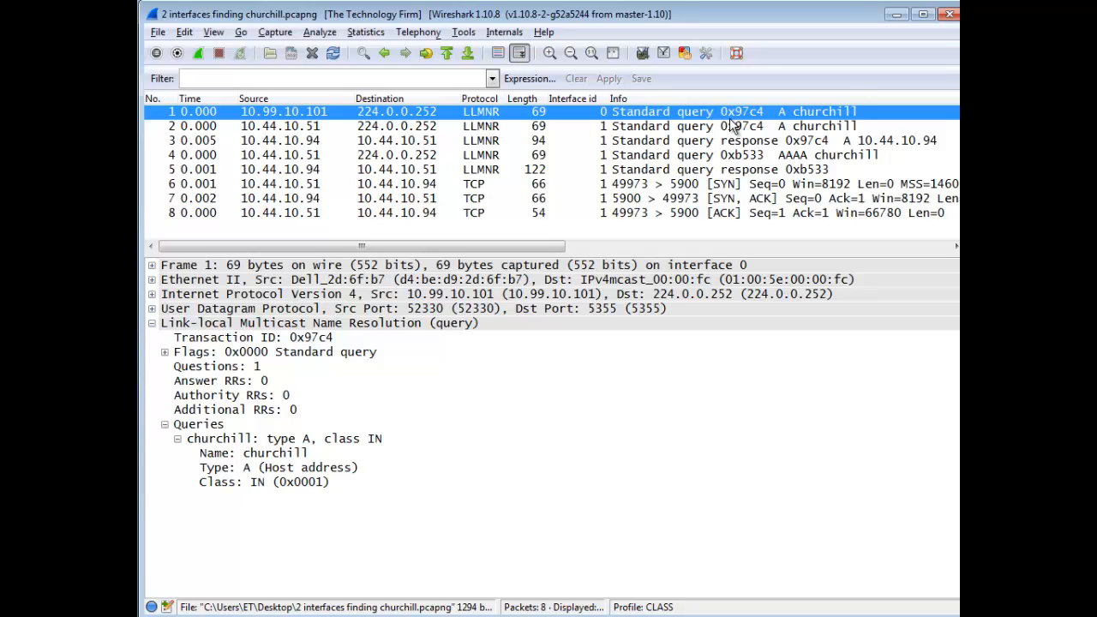
{"action": "mouse_move", "coordinate": [821, 141]}
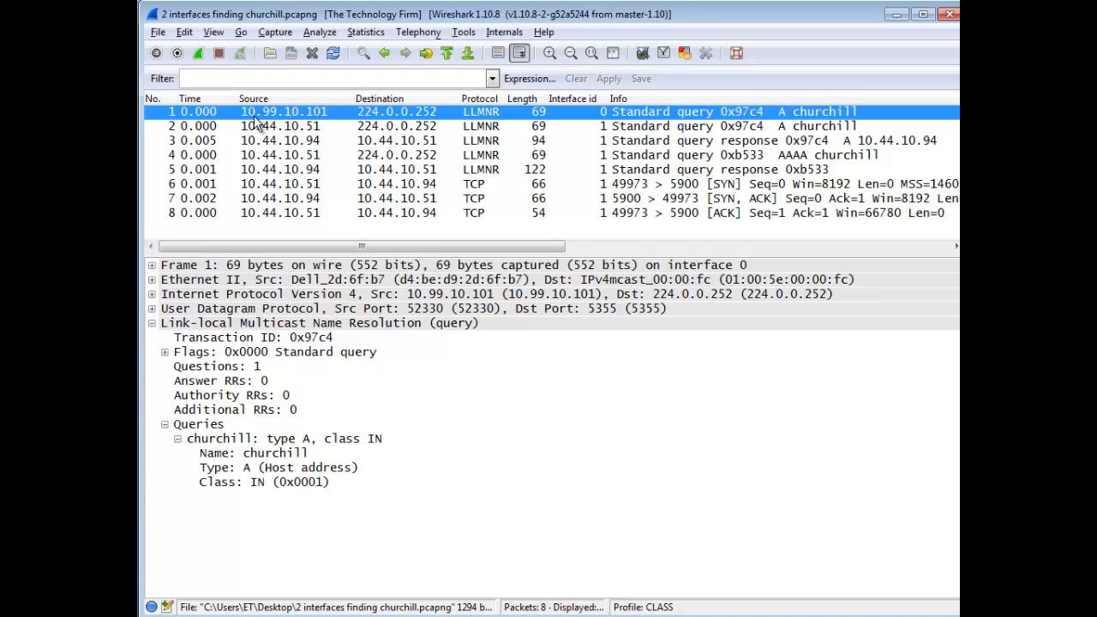
Select packet 3, the LLMNR response answering the churchill query with 10.44.10.94.
{"action": "left_click", "coordinate": [283, 127]}
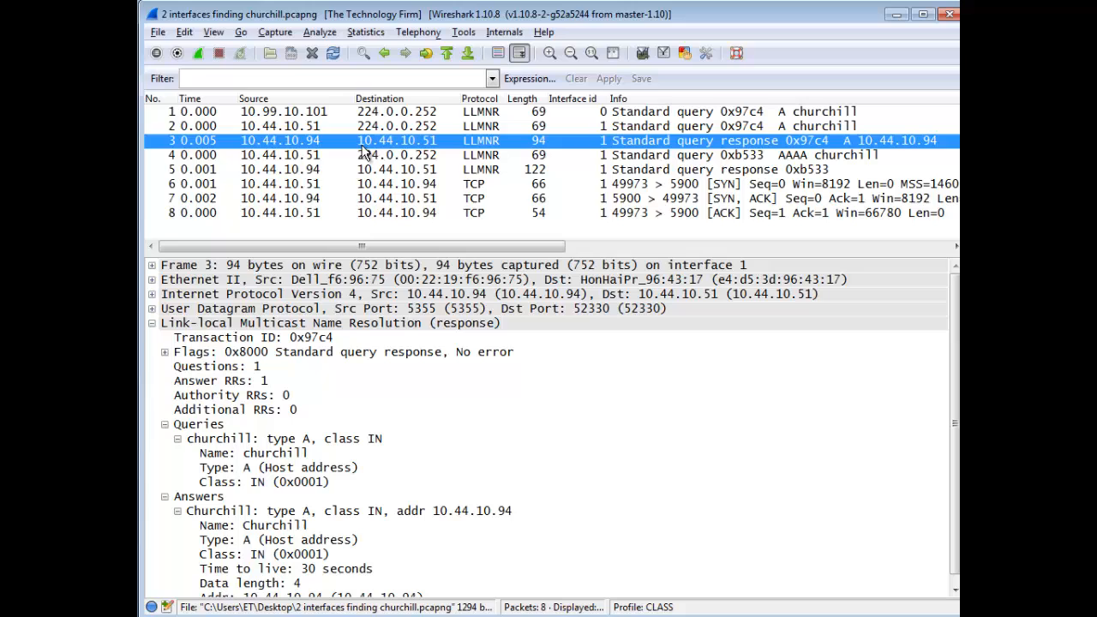
{"action": "mouse_move", "coordinate": [917, 152]}
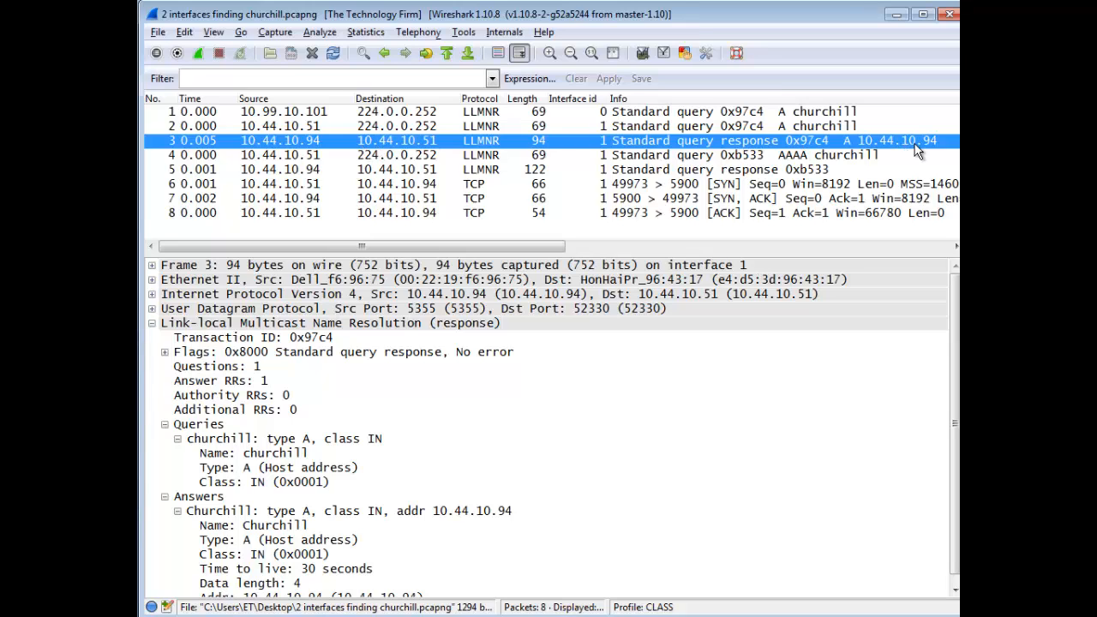
{"action": "mouse_move", "coordinate": [932, 153]}
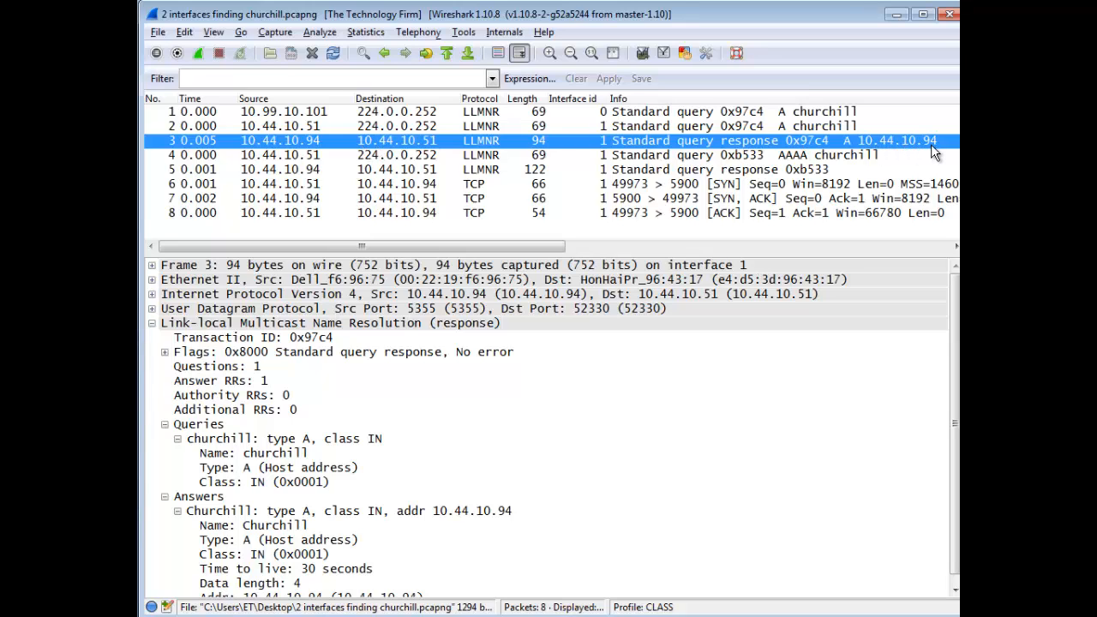
{"action": "mouse_move", "coordinate": [514, 144]}
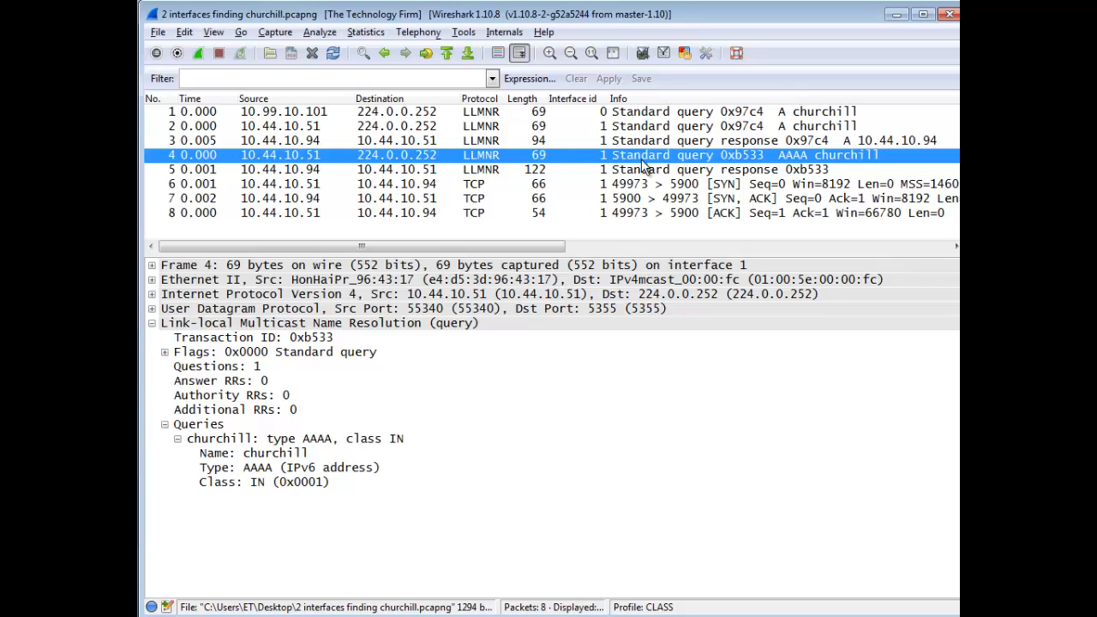
{"action": "mouse_move", "coordinate": [785, 163]}
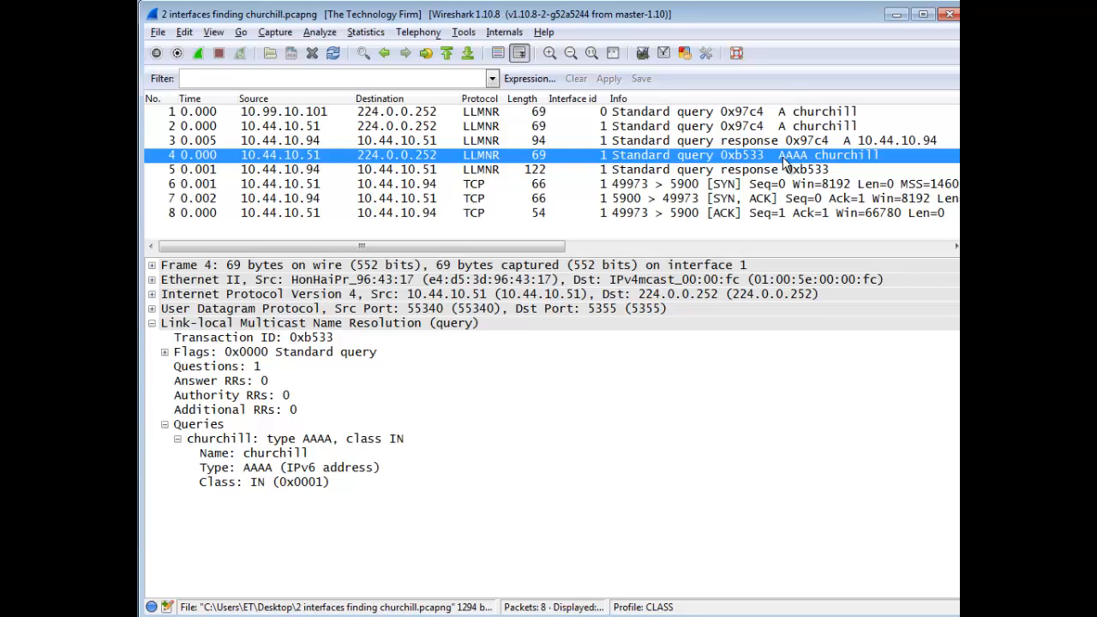
{"action": "mouse_move", "coordinate": [788, 127]}
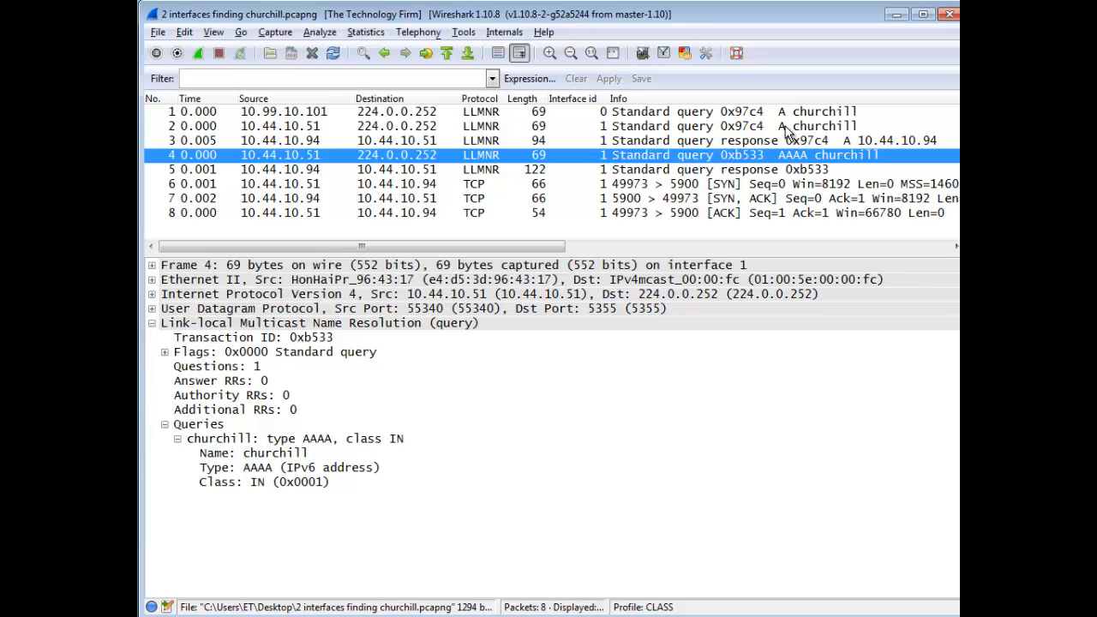
{"action": "mouse_move", "coordinate": [398, 294]}
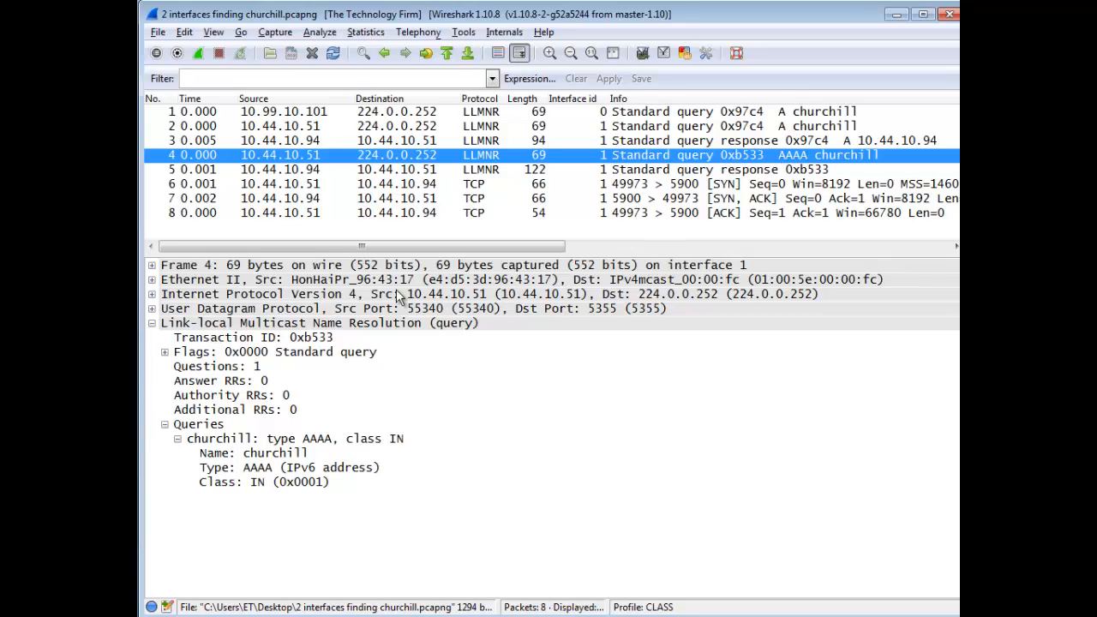
{"action": "mouse_move", "coordinate": [317, 438]}
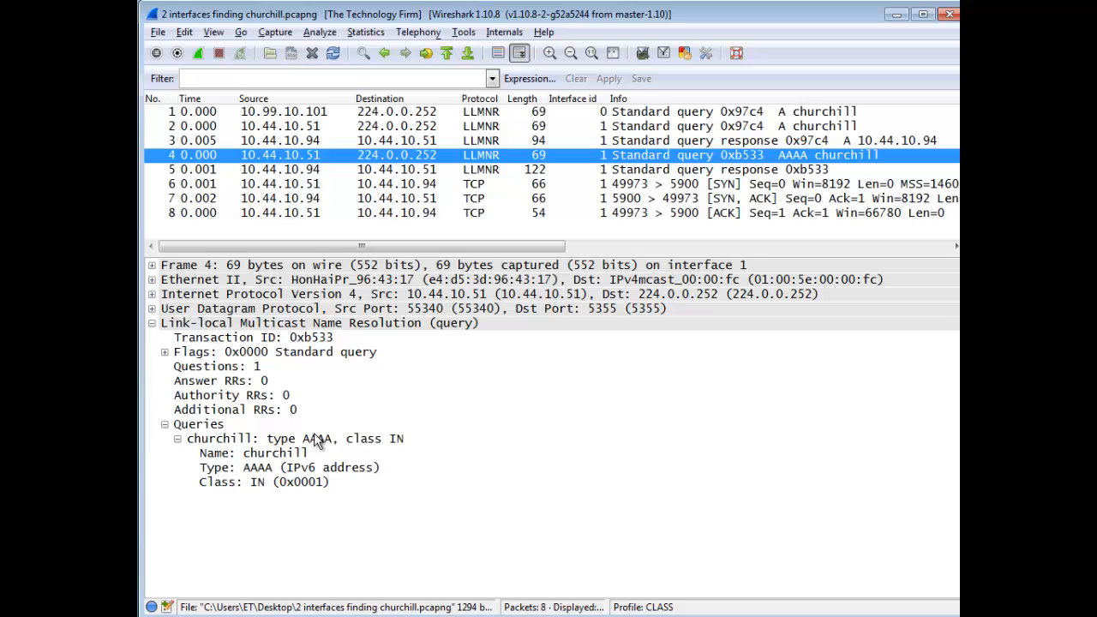
{"action": "mouse_move", "coordinate": [462, 172]}
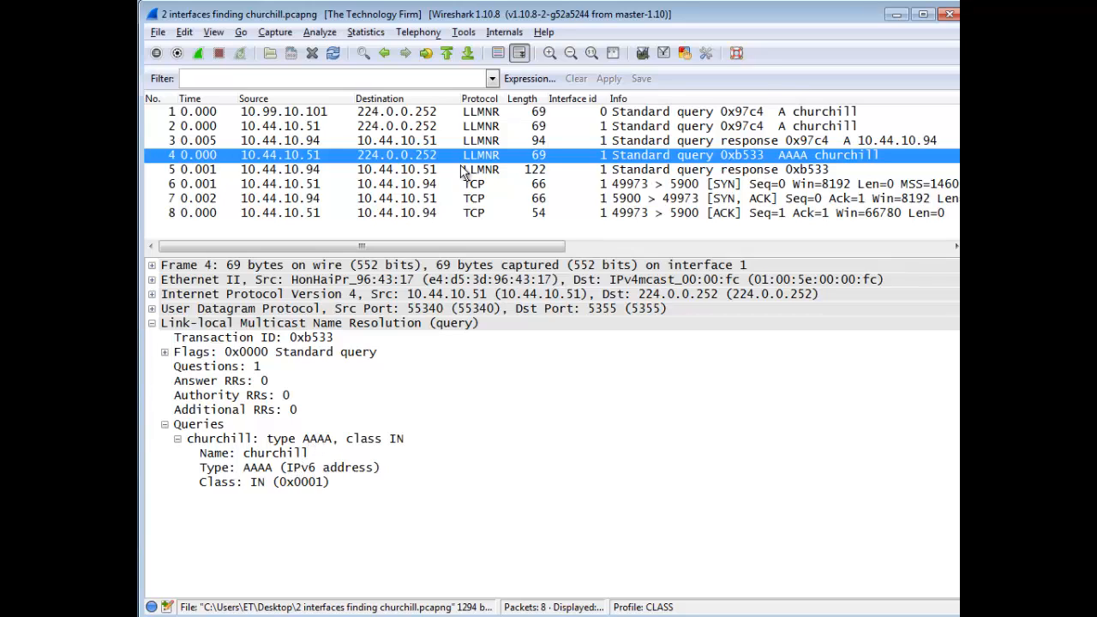
{"action": "mouse_move", "coordinate": [826, 168]}
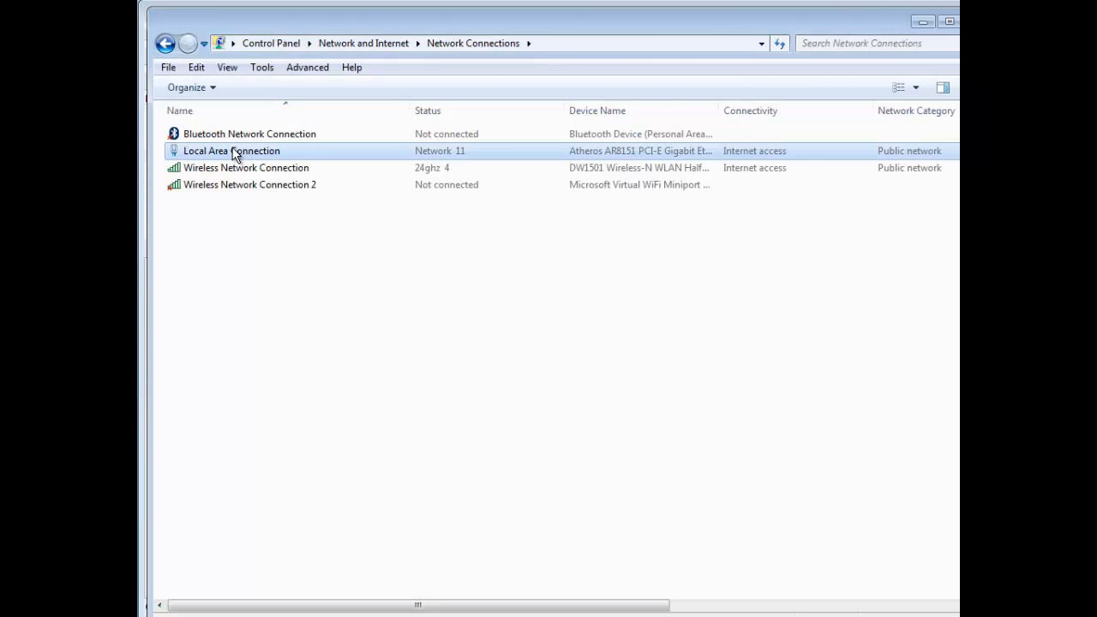
Review Local Area Connection's protocol list, noting IPv6 unchecked and IPv4 checked.
{"action": "double_click", "coordinate": [232, 150]}
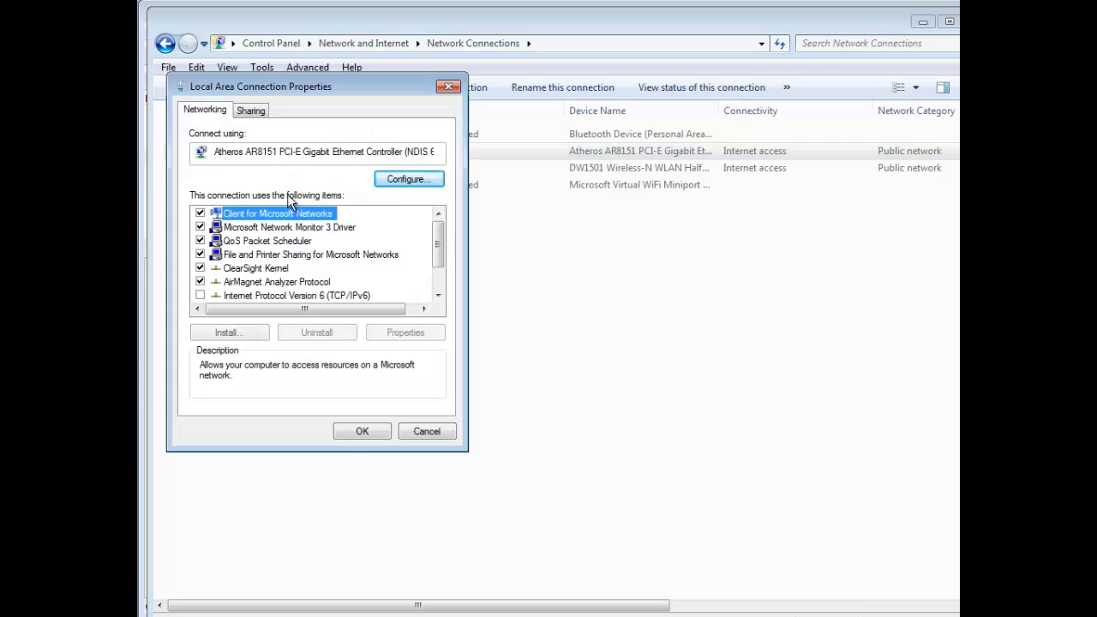
{"action": "scroll", "scroll_direction": "down", "scroll_amount": 3}
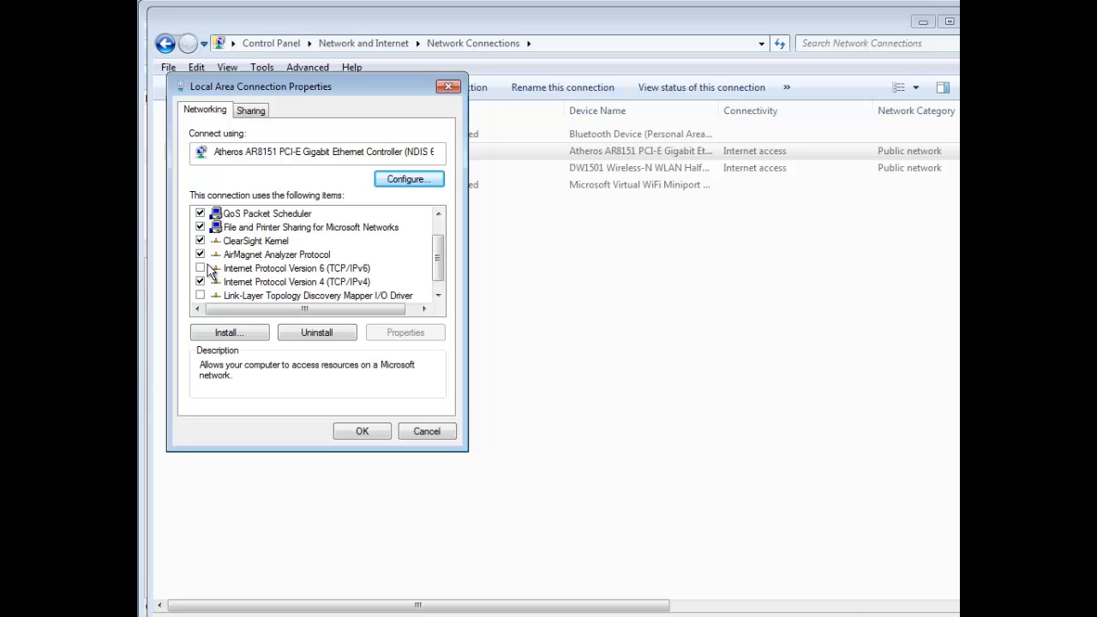
{"action": "left_click", "coordinate": [360, 432]}
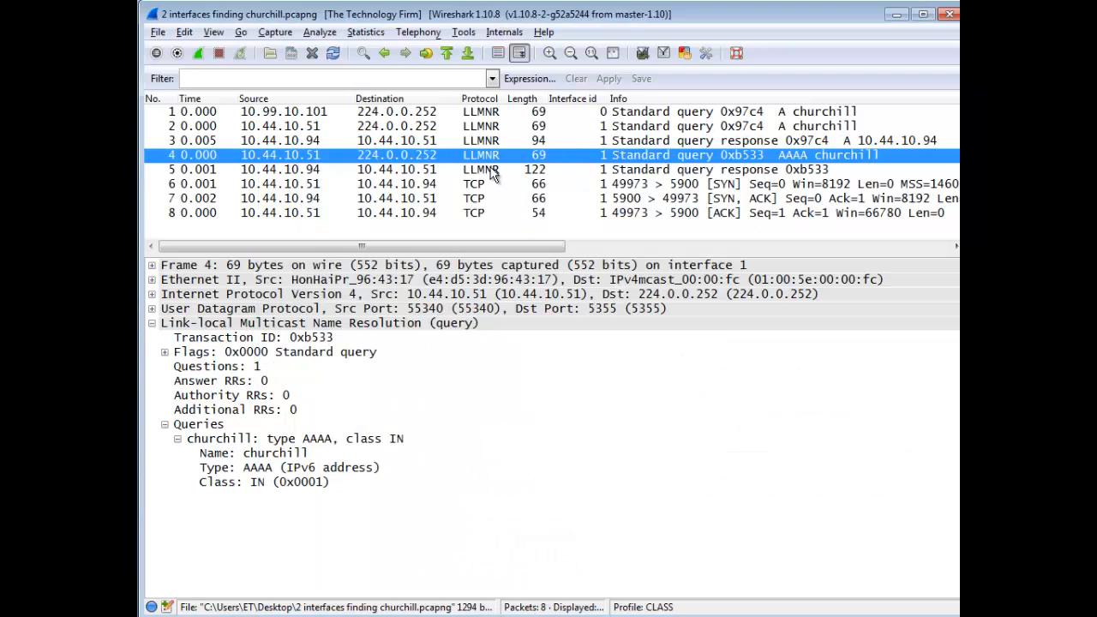
{"action": "mouse_move", "coordinate": [501, 175]}
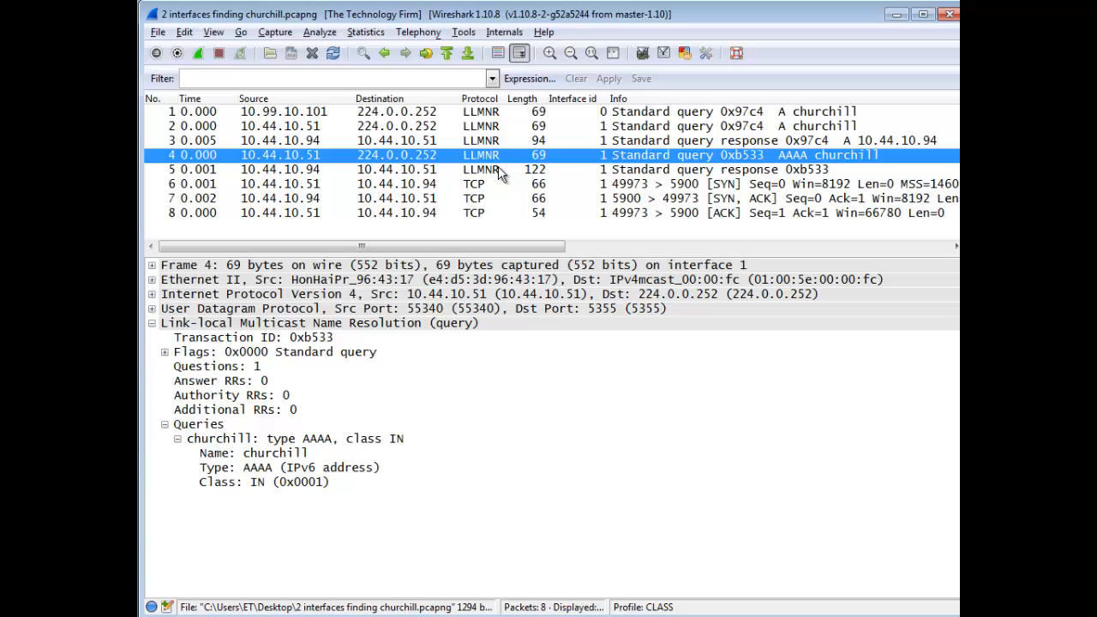
{"action": "mouse_move", "coordinate": [530, 163]}
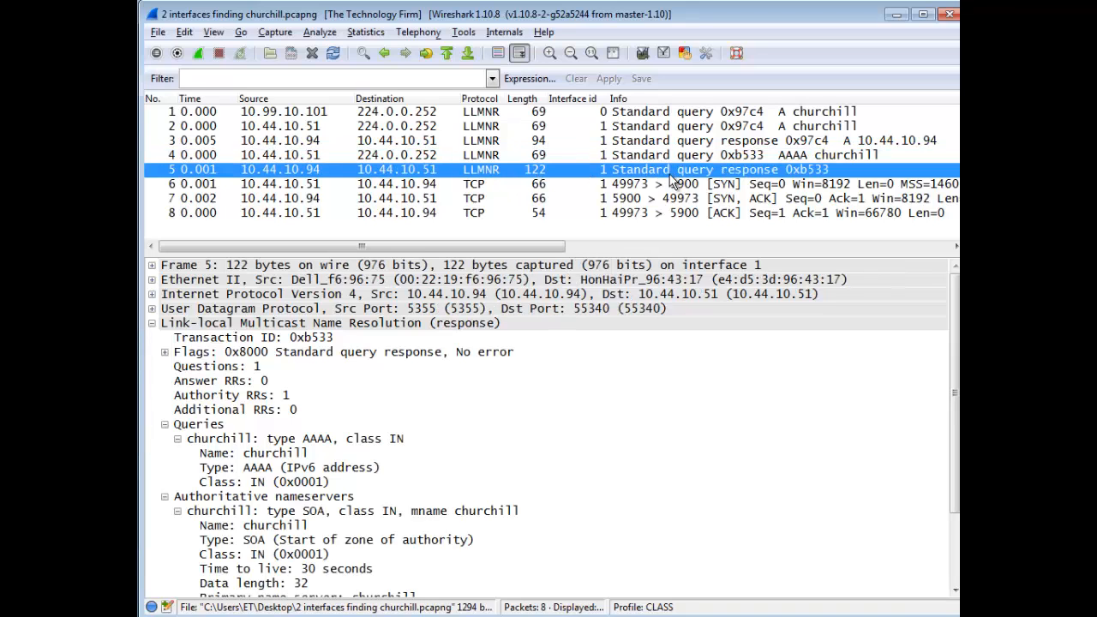
Scroll packet 5's details down to the Authoritative nameservers SOA record.
{"action": "scroll", "scroll_direction": "down", "scroll_amount": 3}
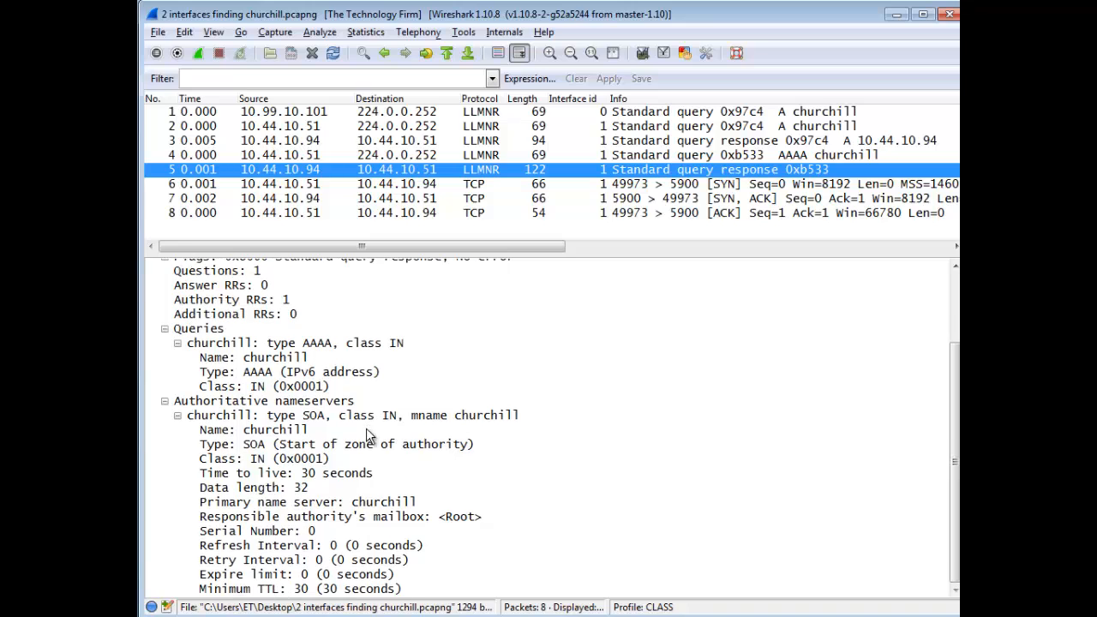
{"action": "mouse_move", "coordinate": [533, 438]}
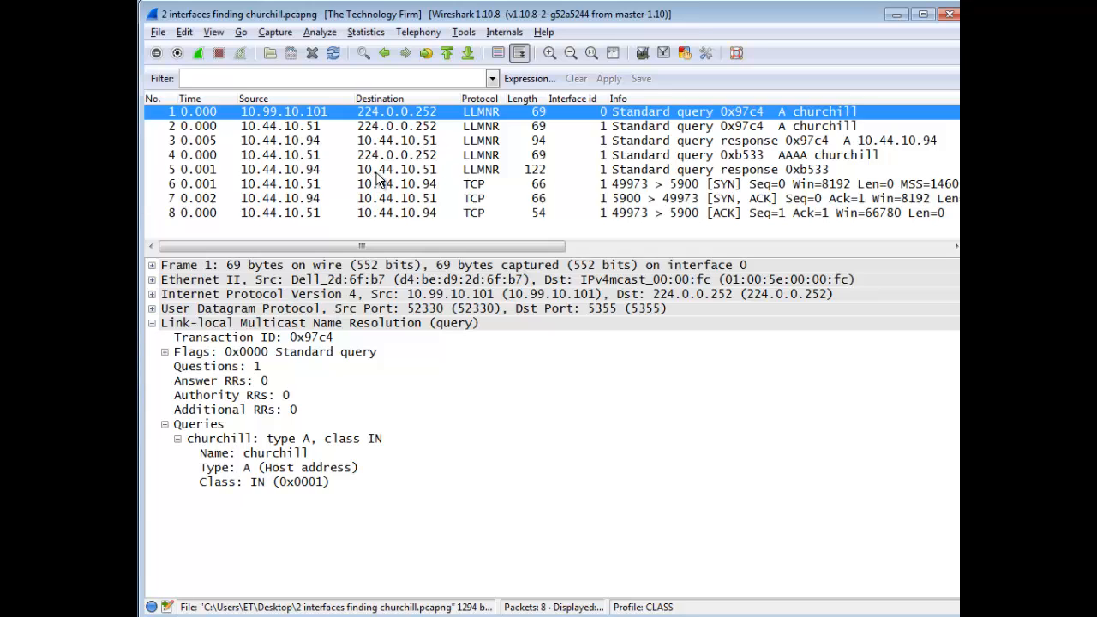
{"action": "mouse_move", "coordinate": [541, 124]}
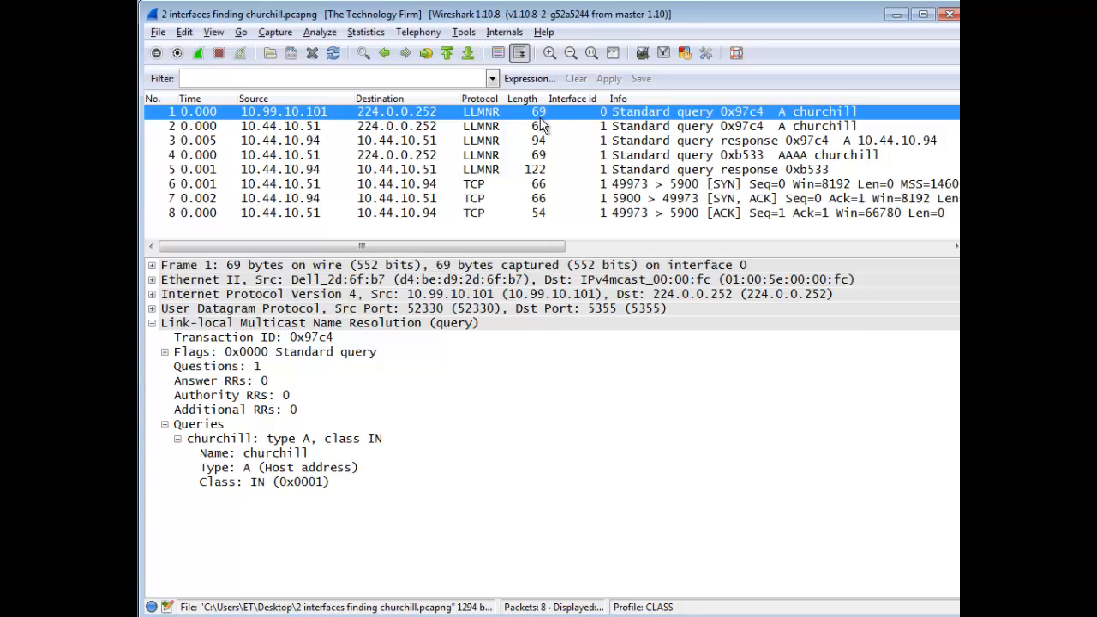
{"action": "mouse_move", "coordinate": [541, 117]}
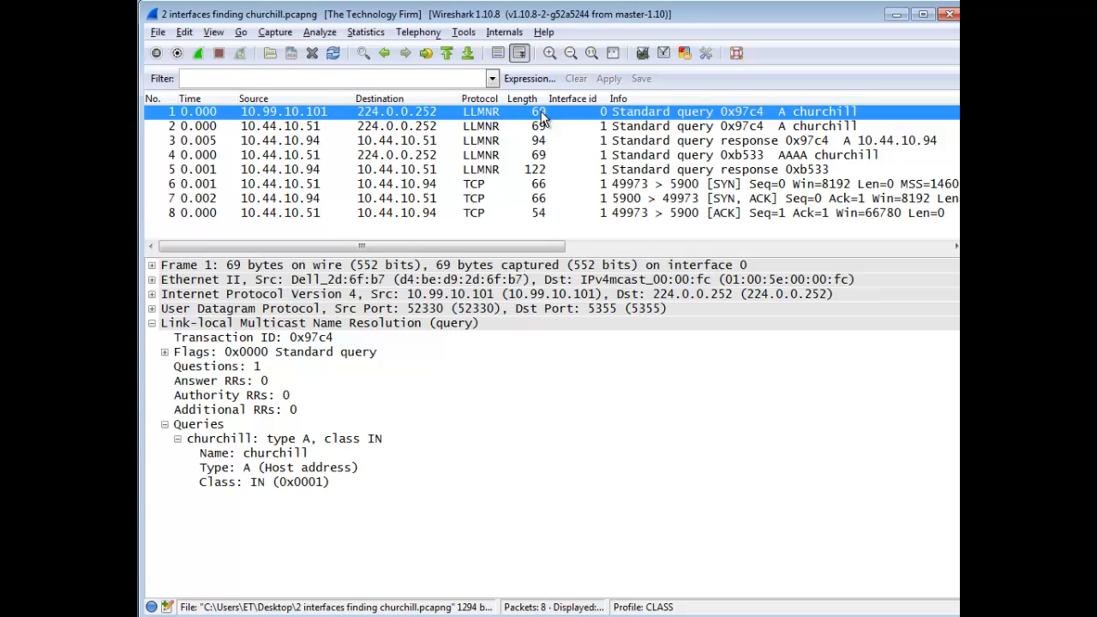
{"action": "mouse_move", "coordinate": [670, 127]}
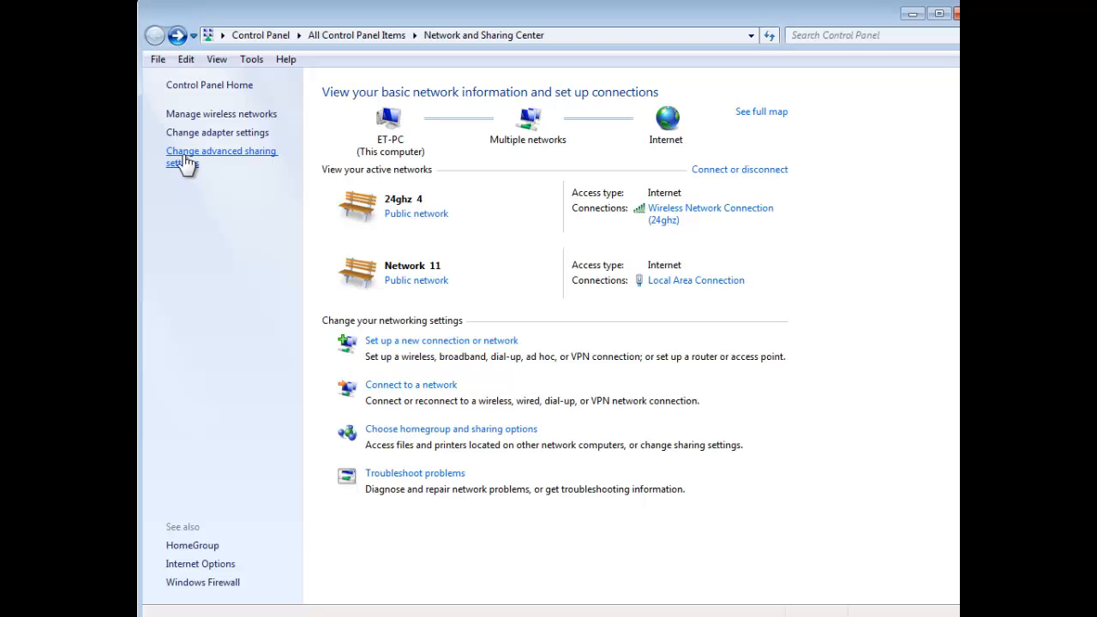
{"action": "mouse_move", "coordinate": [267, 163]}
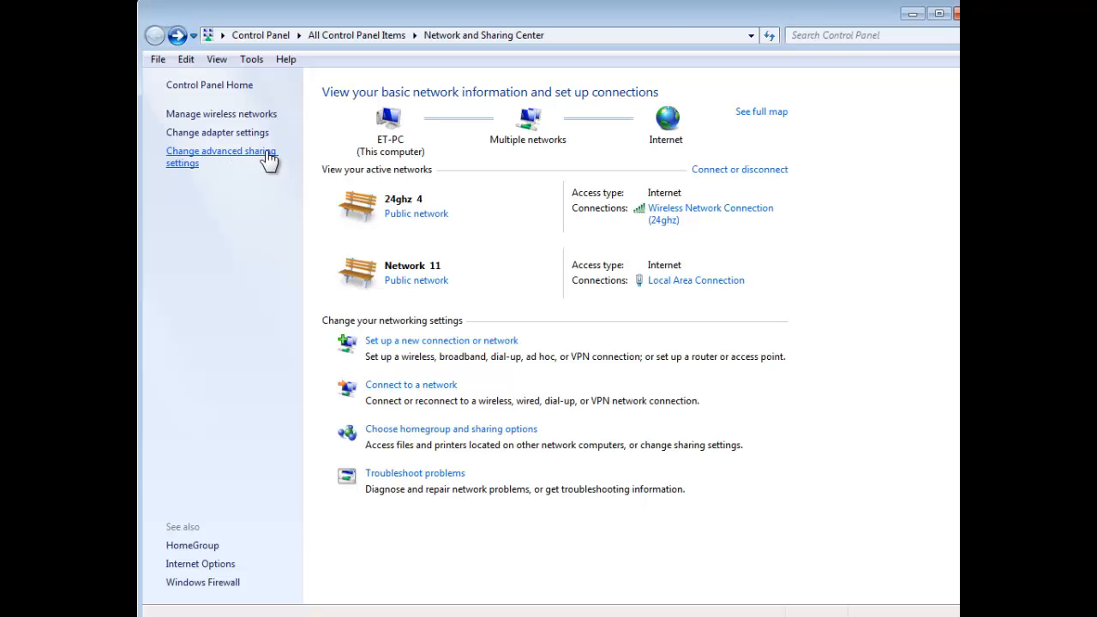
Locate the Network discovery options under the Public profile in advanced sharing settings.
{"action": "left_click", "coordinate": [220, 158]}
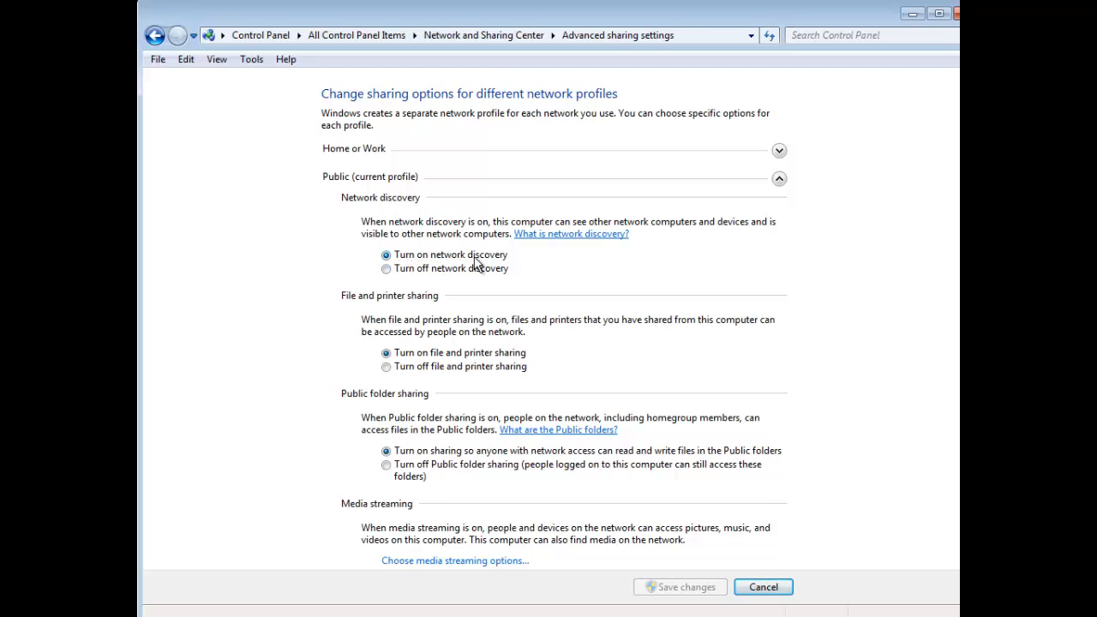
{"action": "mouse_move", "coordinate": [477, 288]}
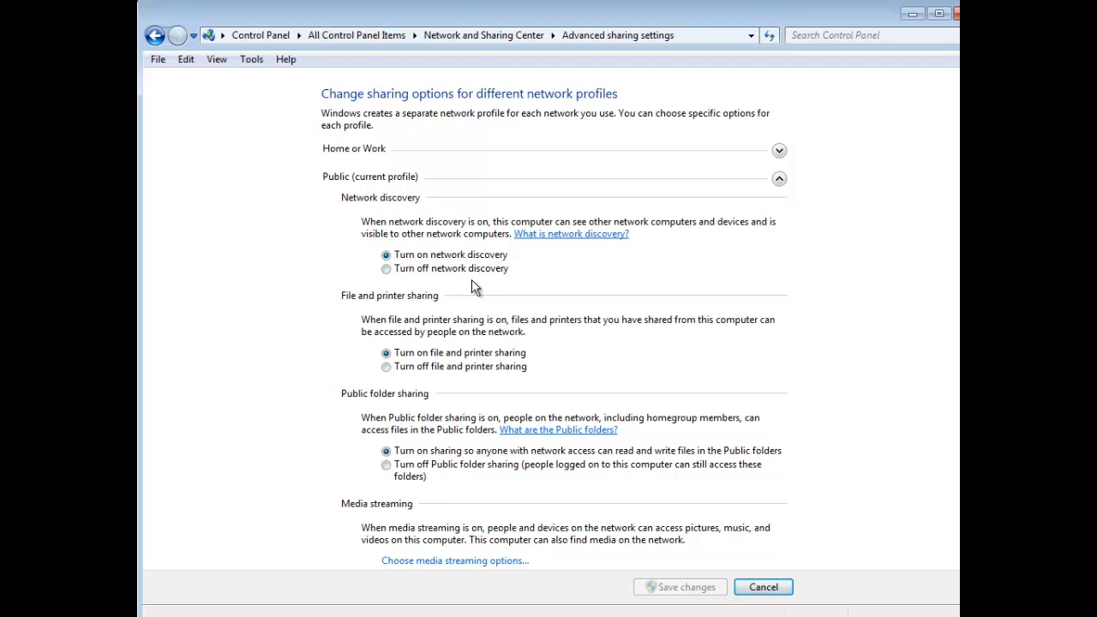
{"action": "mouse_move", "coordinate": [516, 279]}
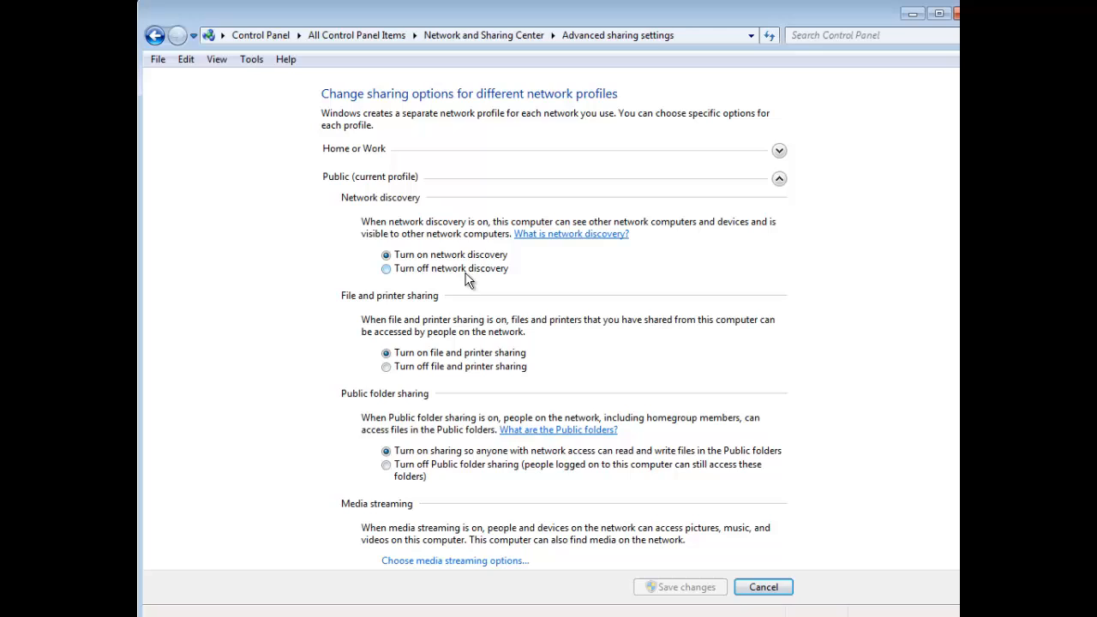
{"action": "left_click", "coordinate": [386, 268]}
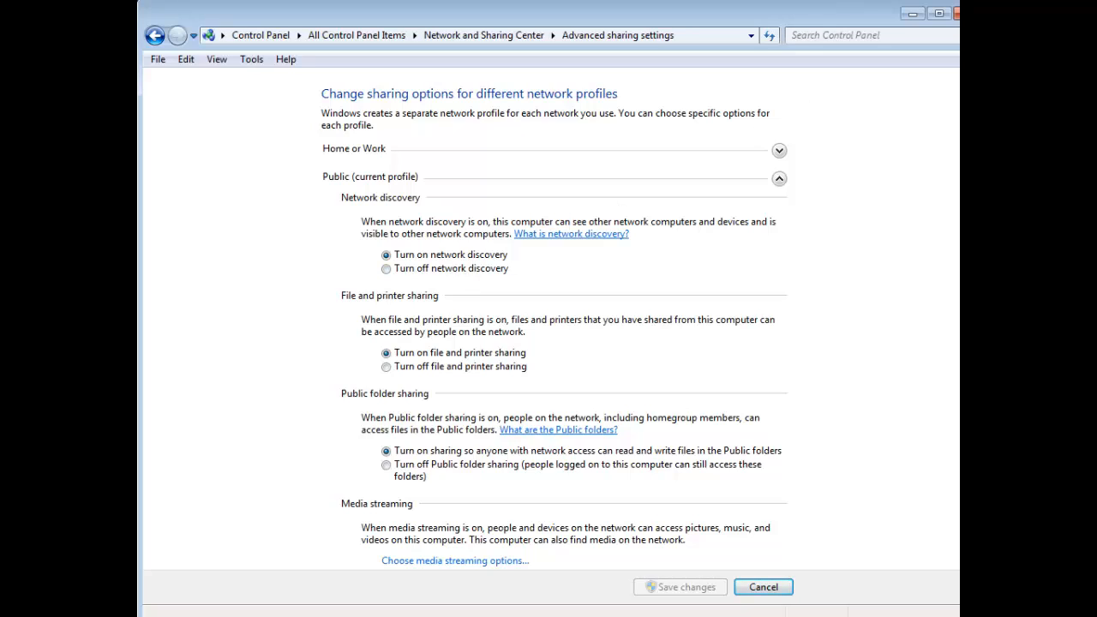